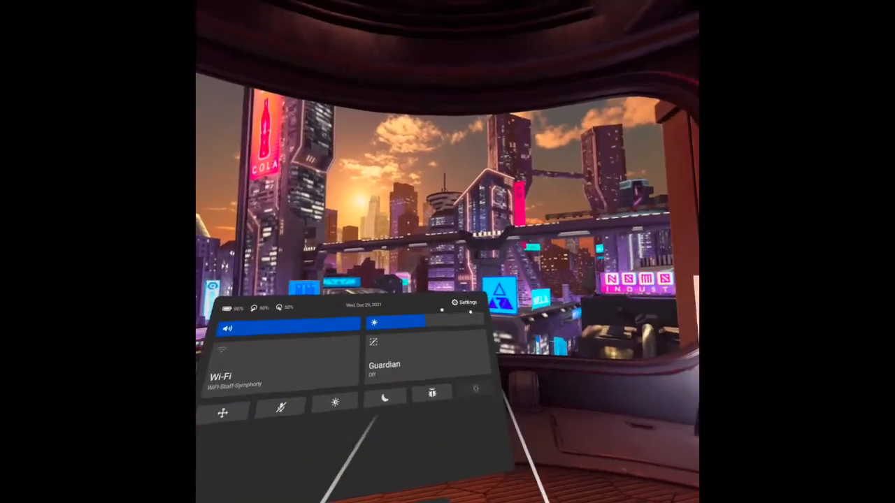
Go from Quick Settings into Settings and choose the Storage panel
click(465, 302)
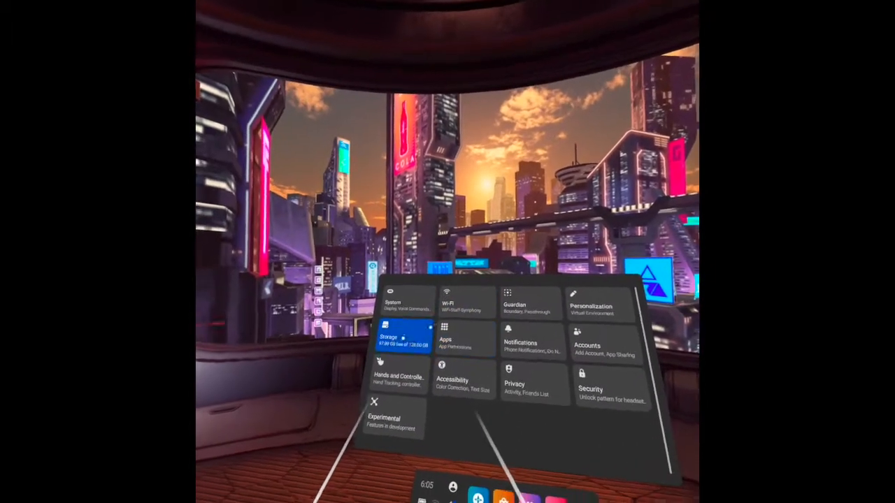
click(397, 340)
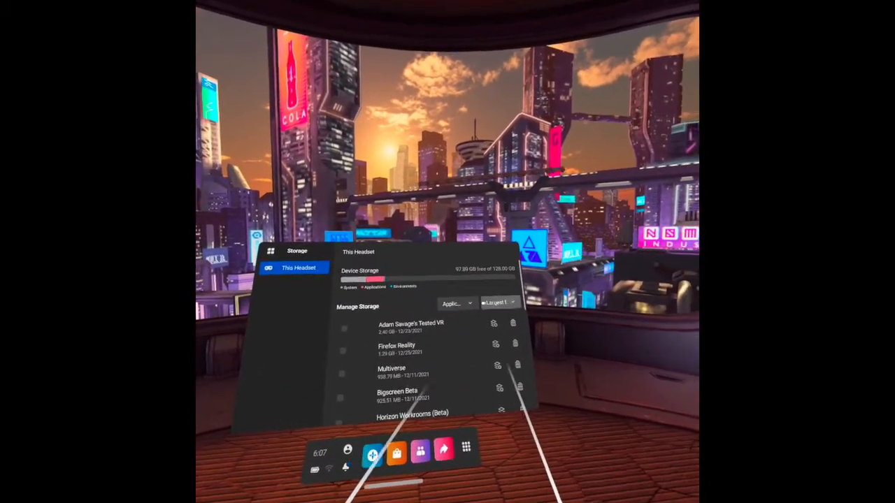
click(455, 302)
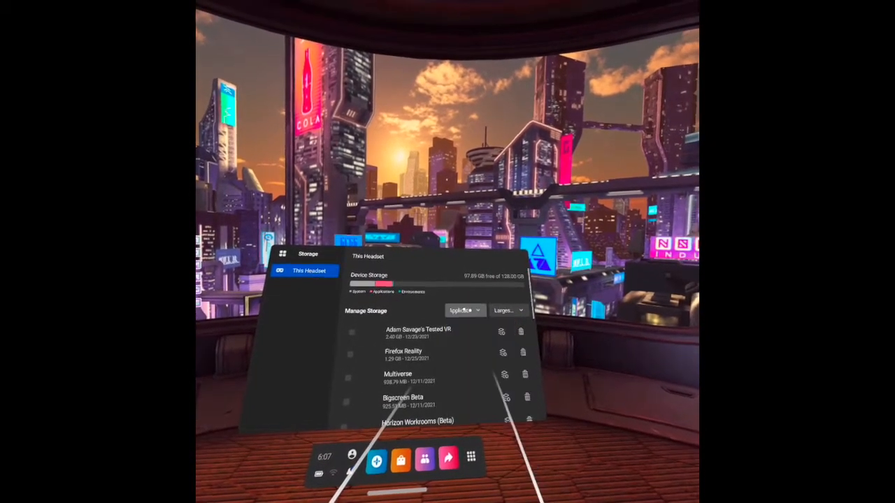
click(506, 311)
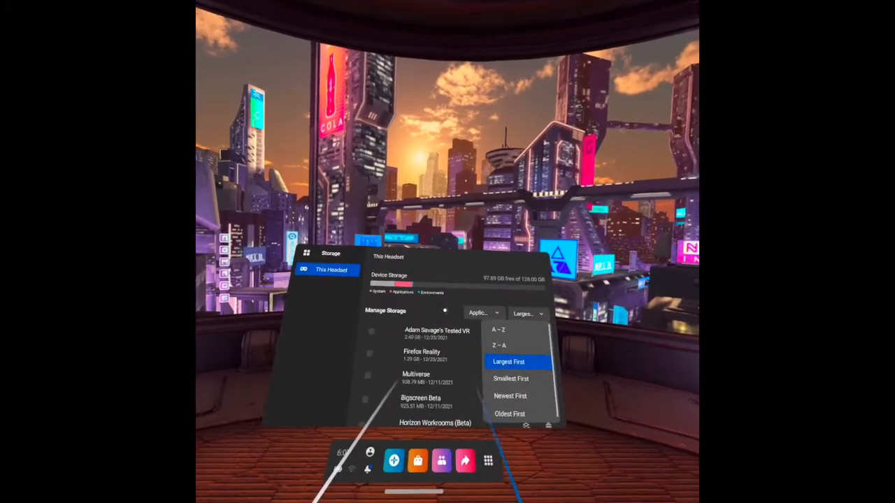
click(508, 361)
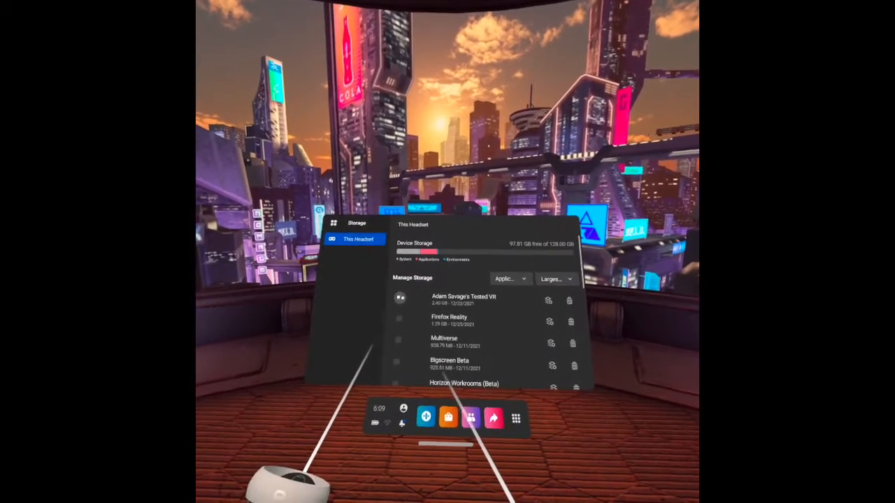
Tick Adam Savage's Tested VR for uninstall, then bring up the category dropdown instead
click(400, 296)
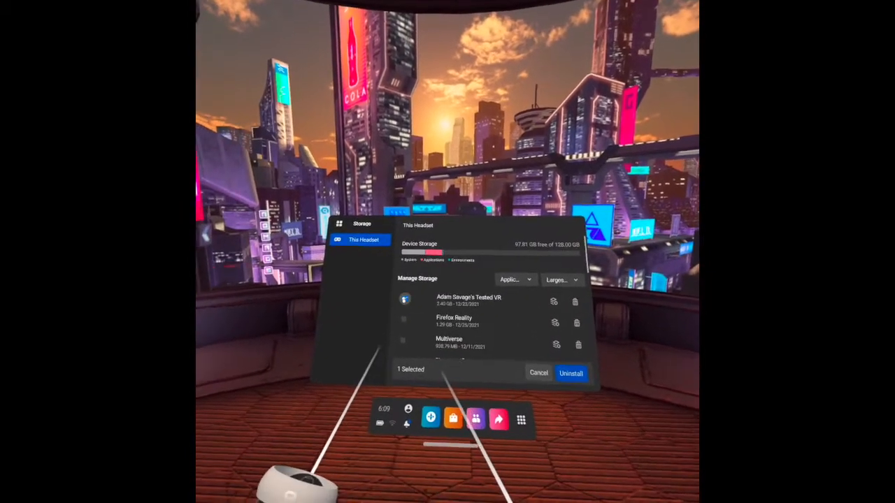
click(515, 279)
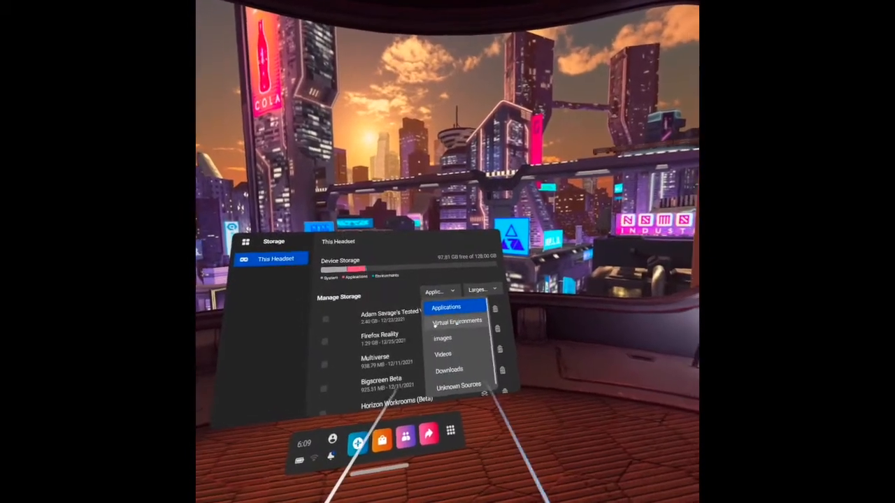
Browse Virtual Environments, return to Applications, then show the empty Images category
click(459, 320)
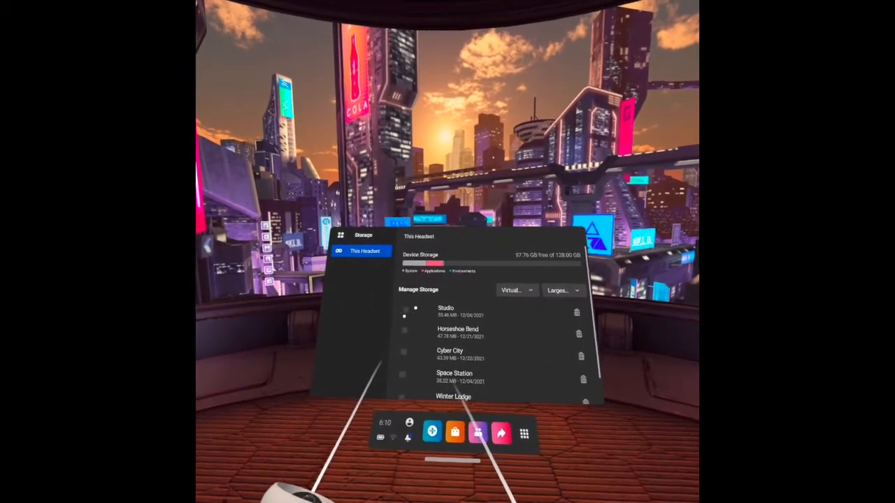
click(404, 312)
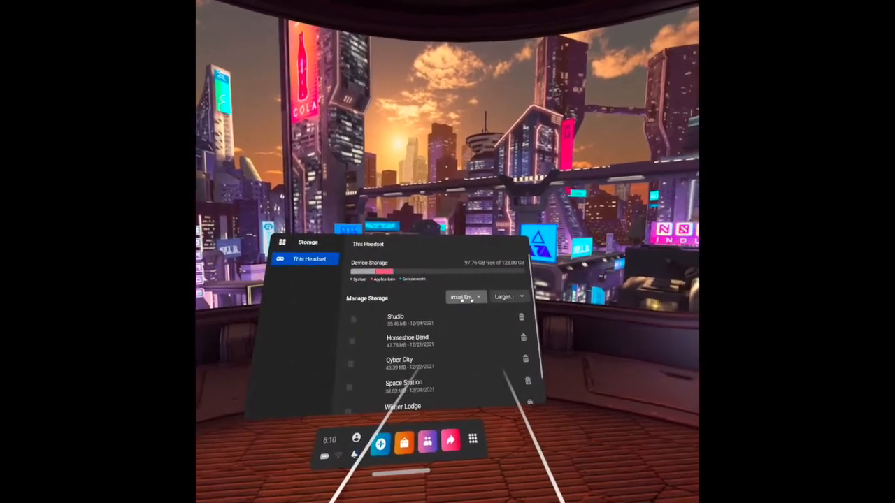
click(464, 297)
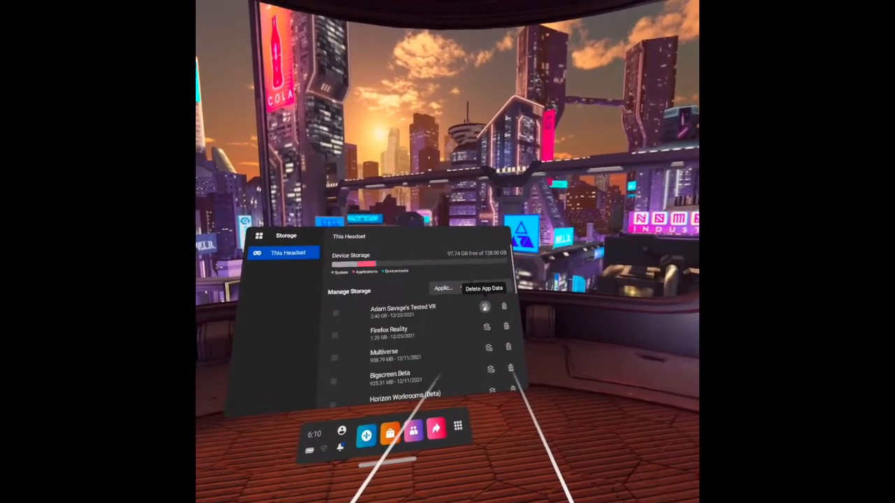
click(462, 288)
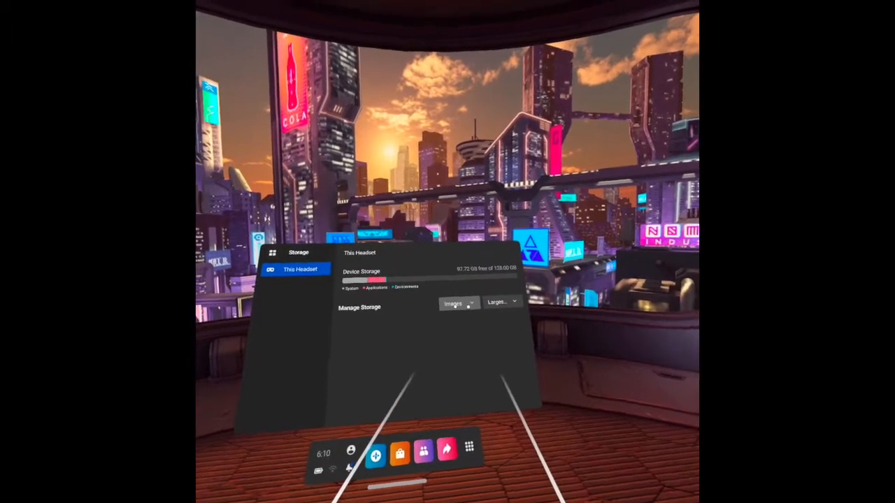
Pick Videos from the category dropdown in place of Images
click(459, 288)
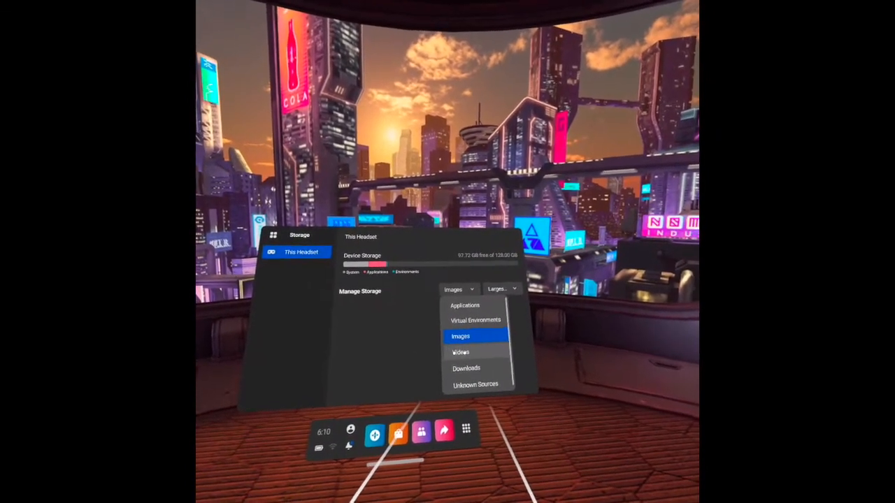
click(460, 351)
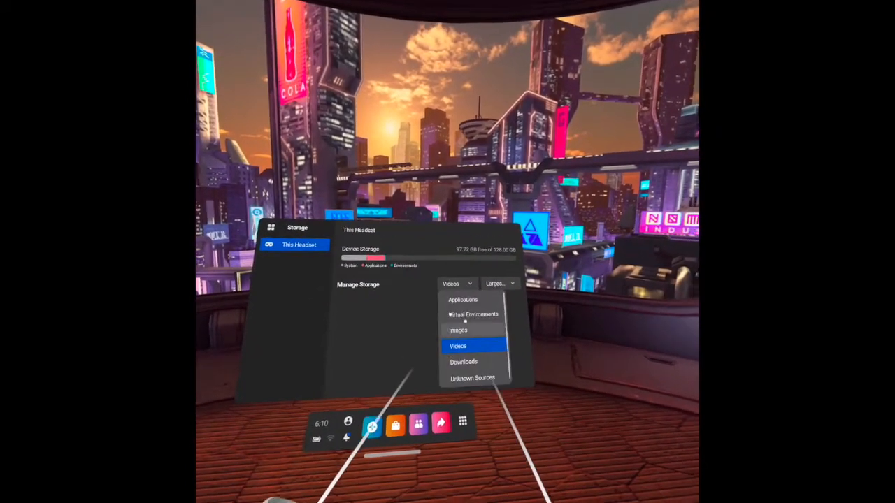